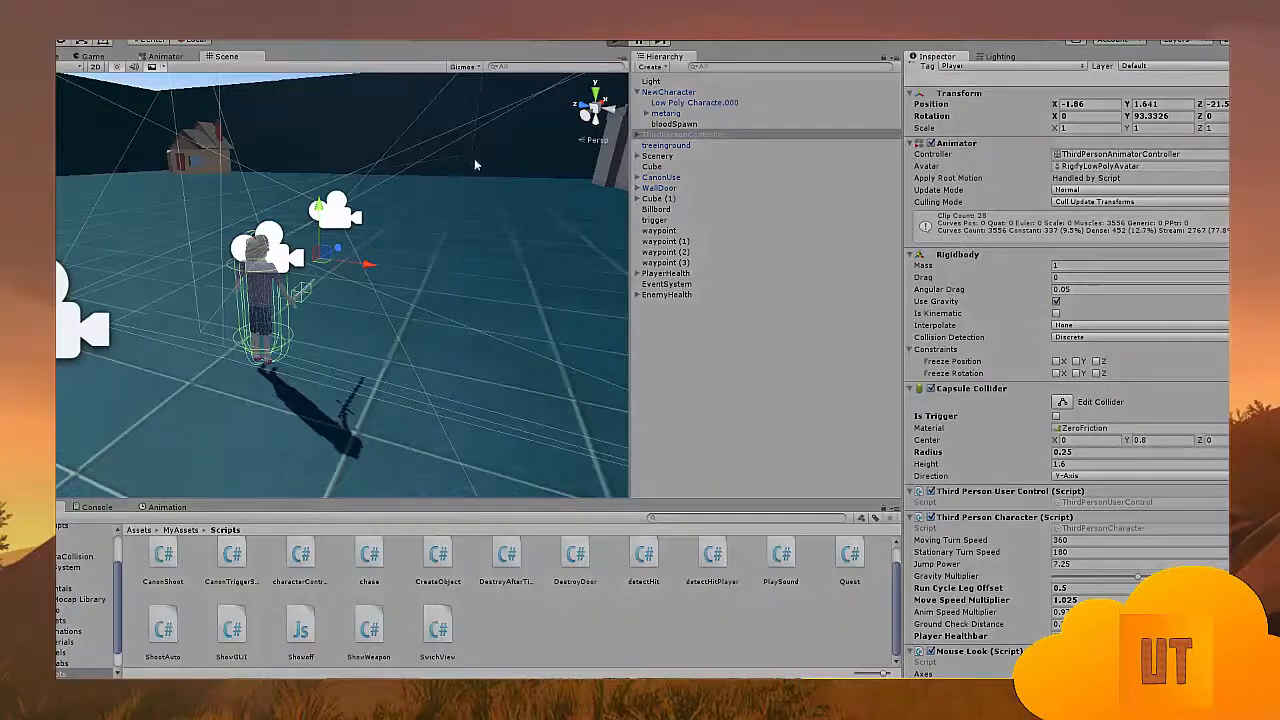
- Test-play the character scene, stop it, and open SwitchView.cs from the Scripts folder in Visual Studio
click(92, 56)
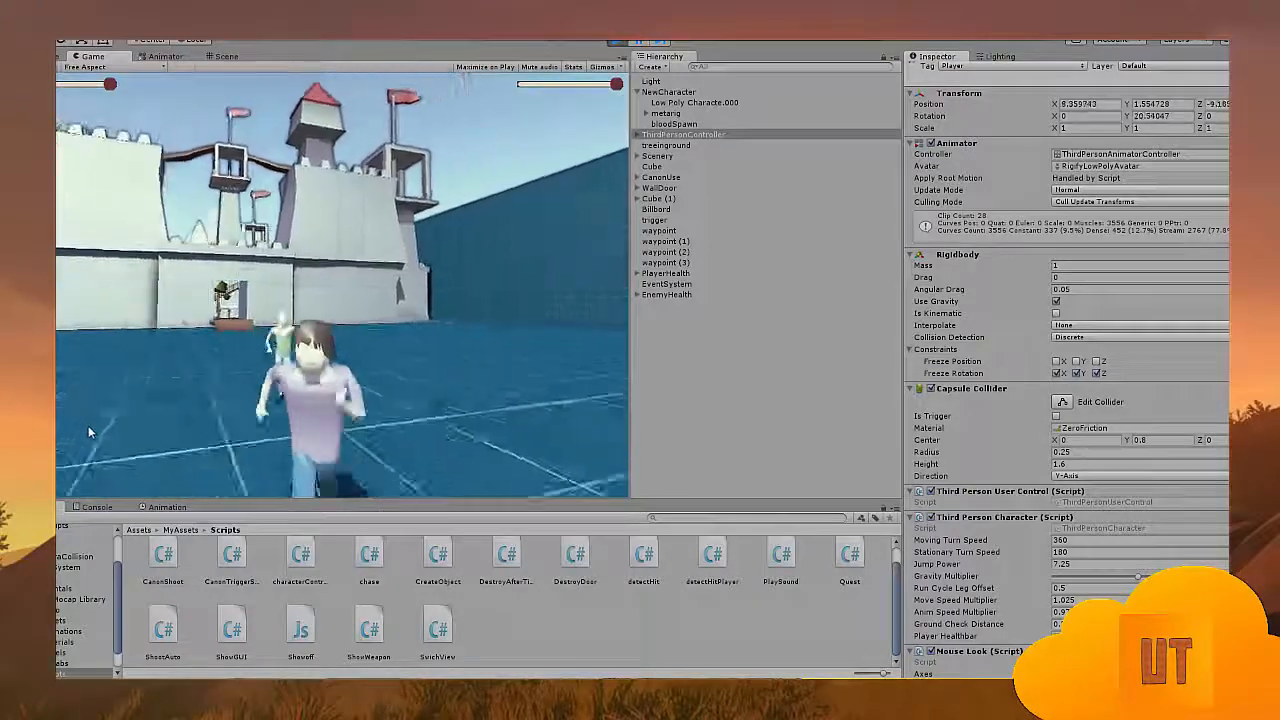
click(224, 56)
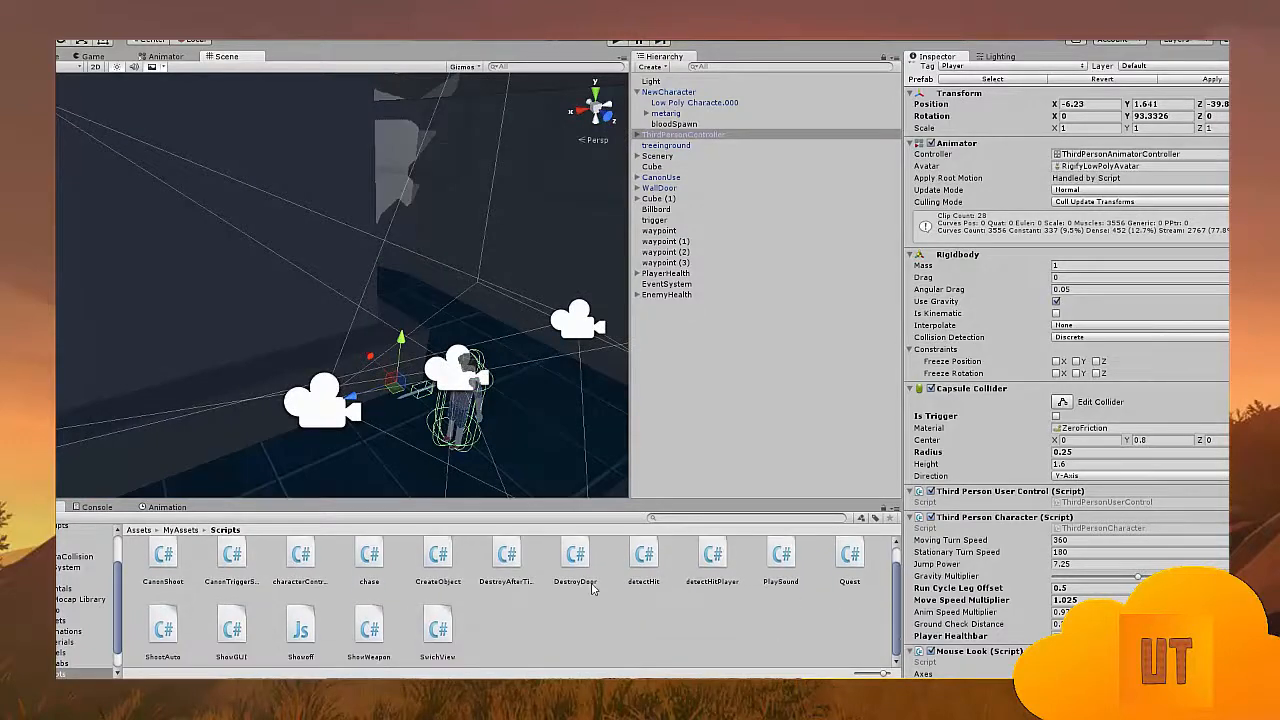
click(436, 630)
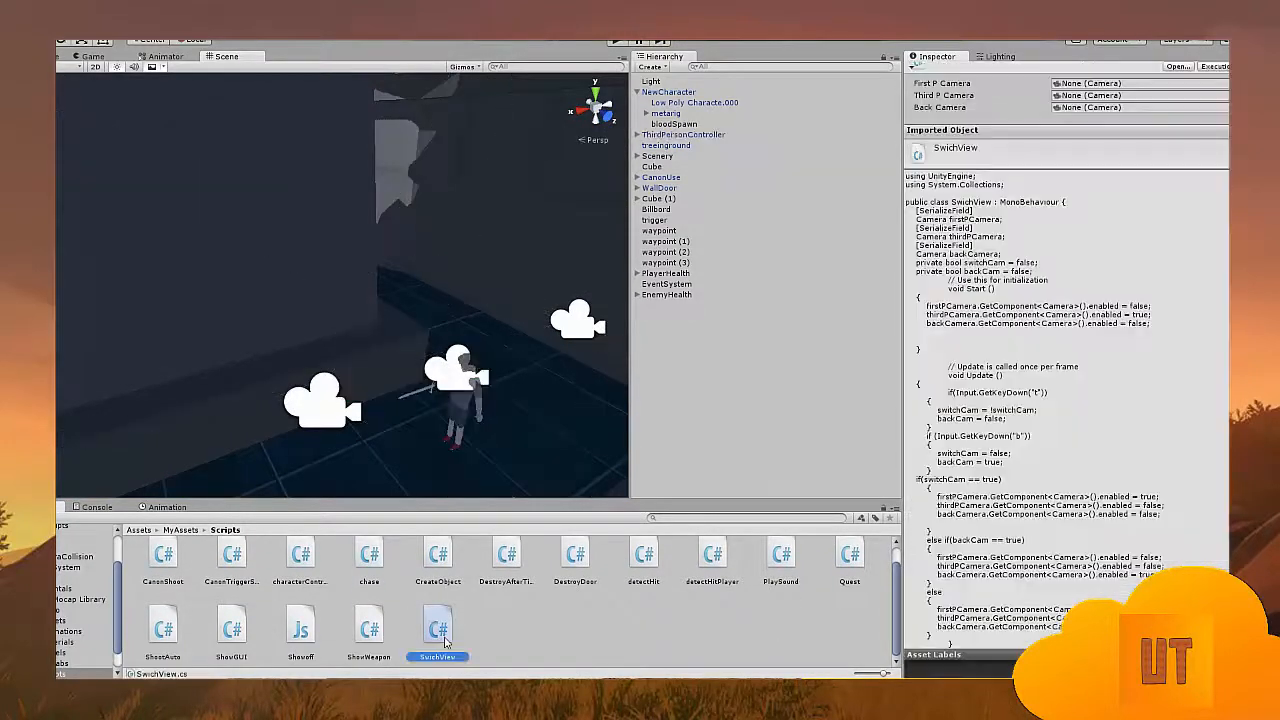
double_click(436, 628)
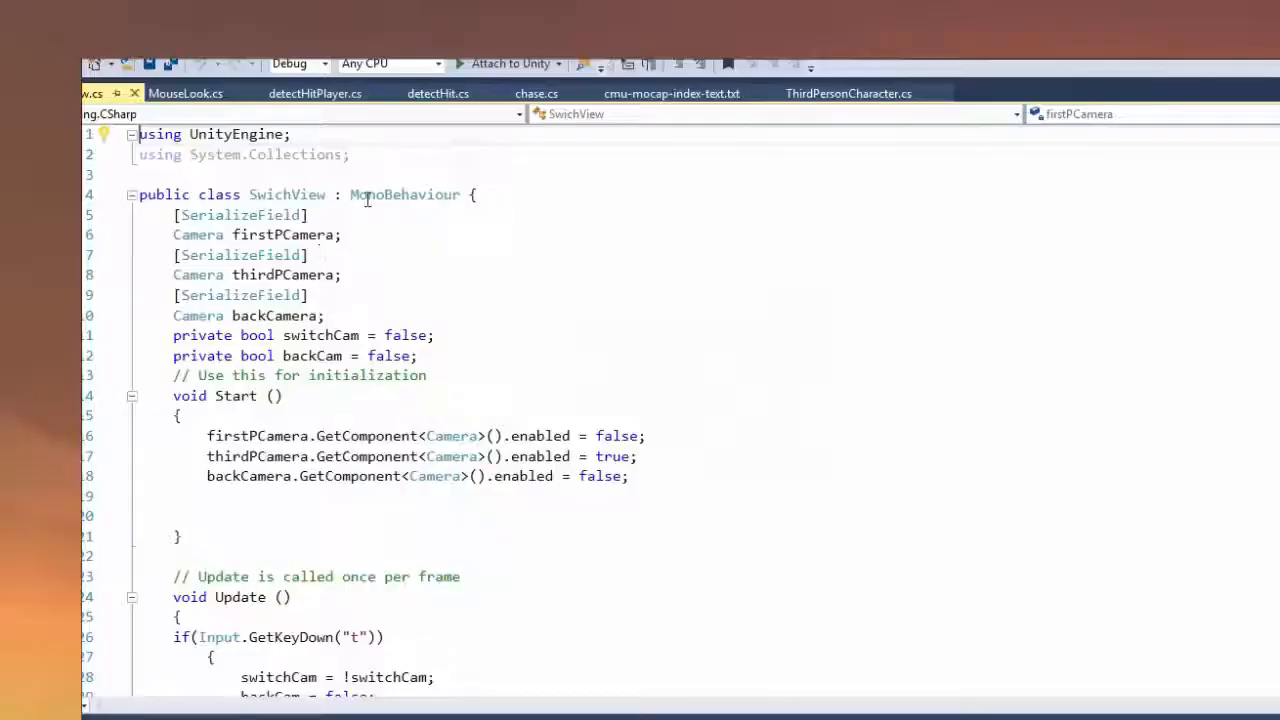
scroll(down, 3)
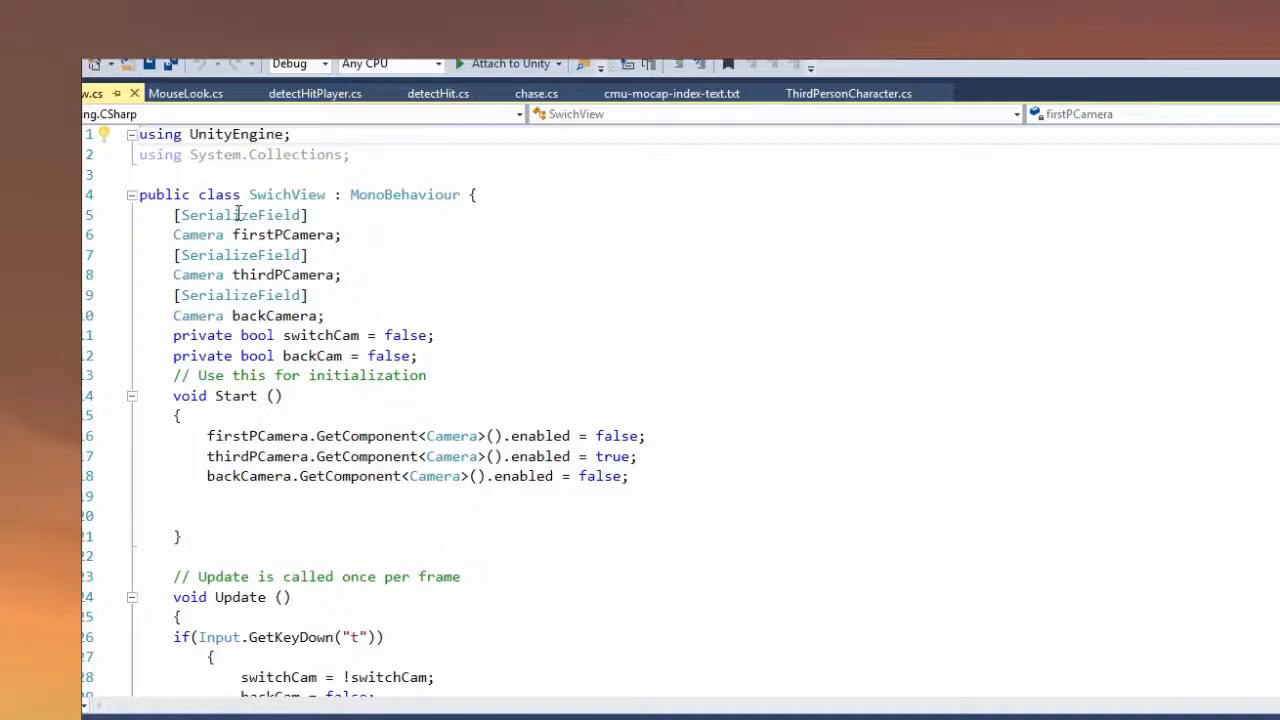
click(276, 234)
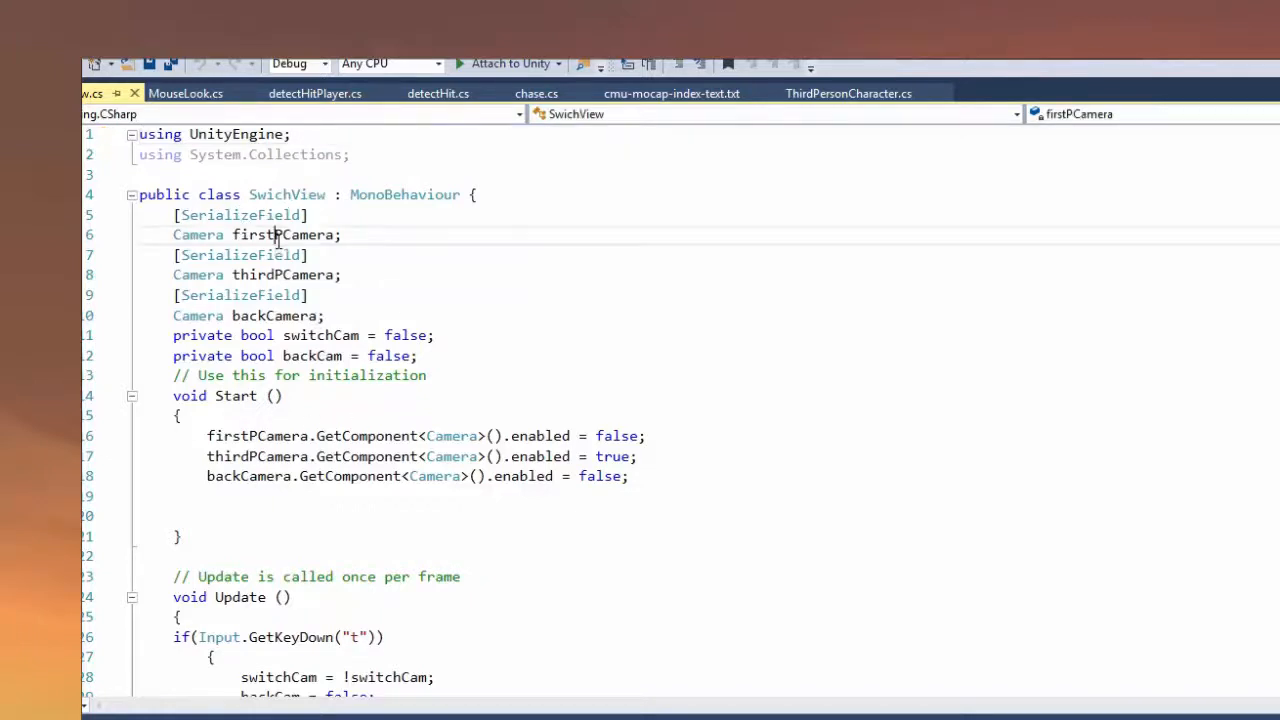
click(264, 276)
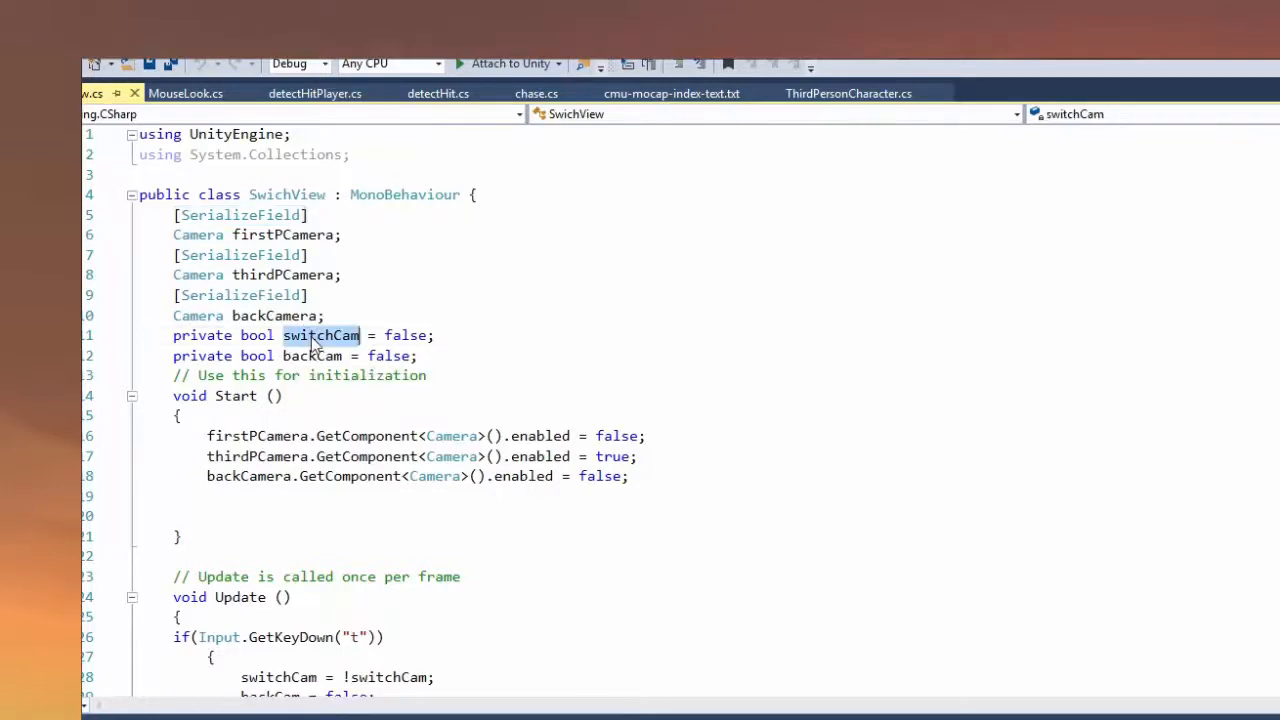
double_click(320, 336)
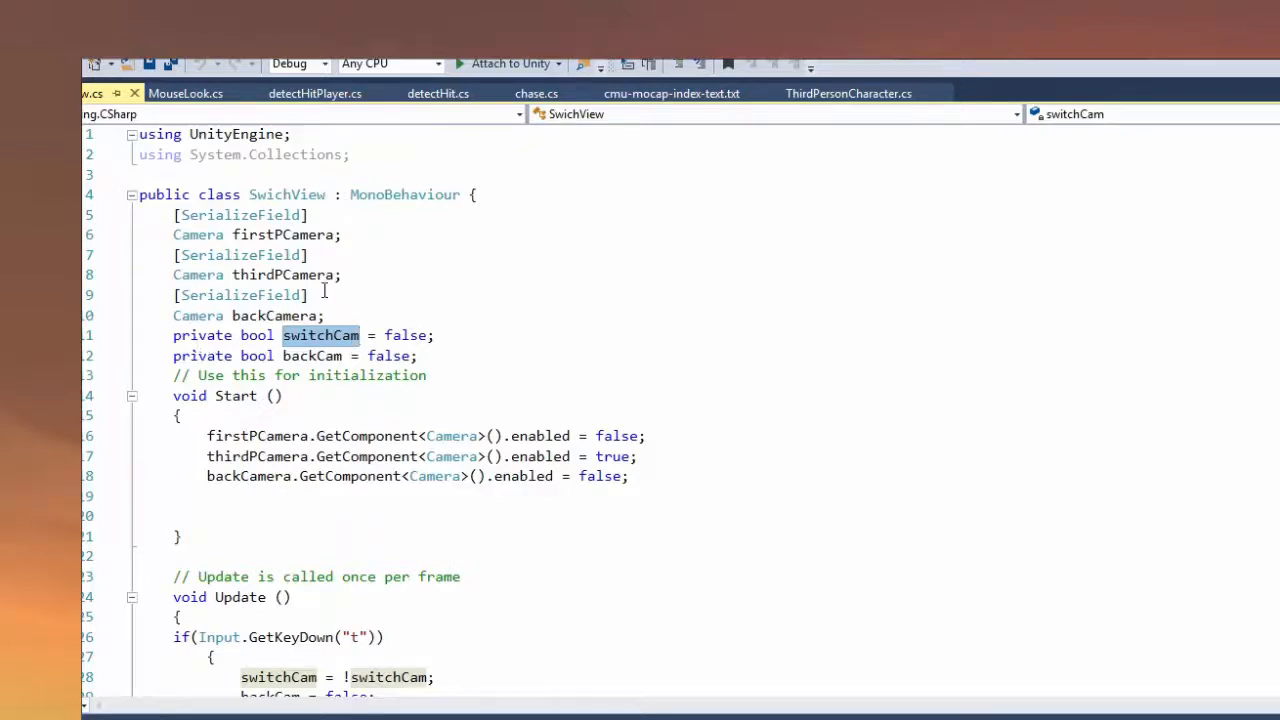
mouse_move(330, 356)
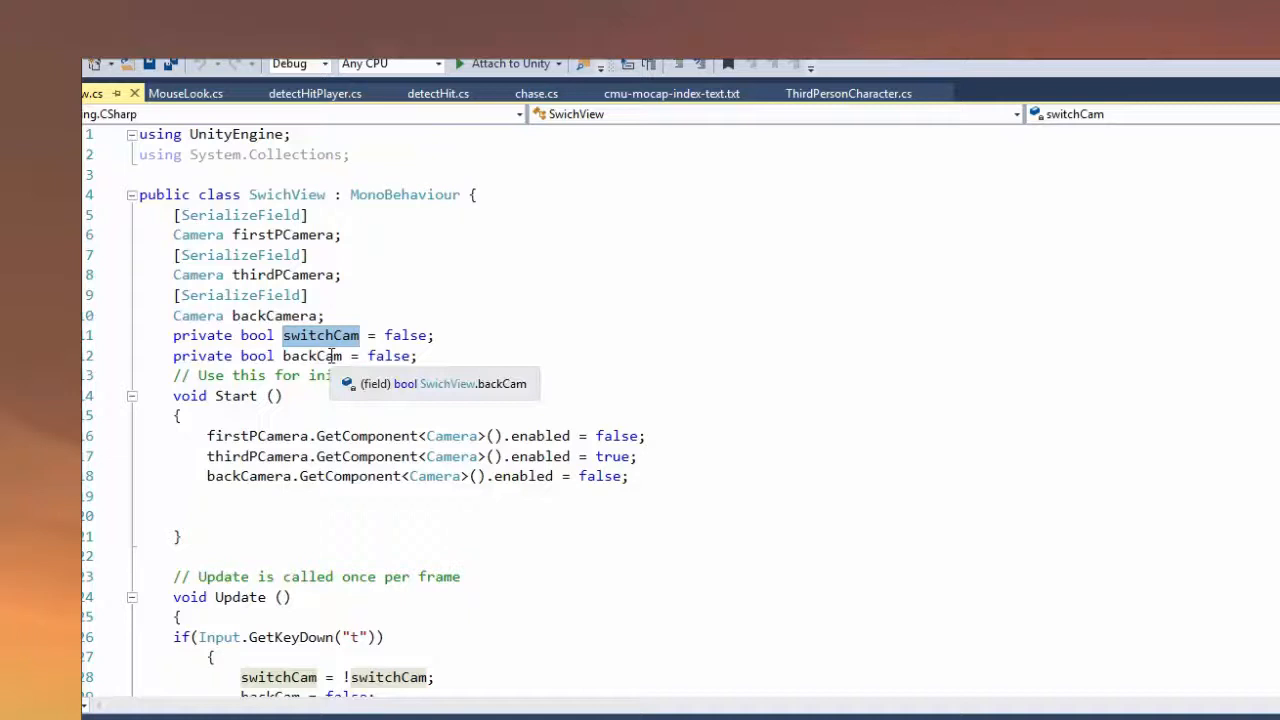
mouse_move(378, 320)
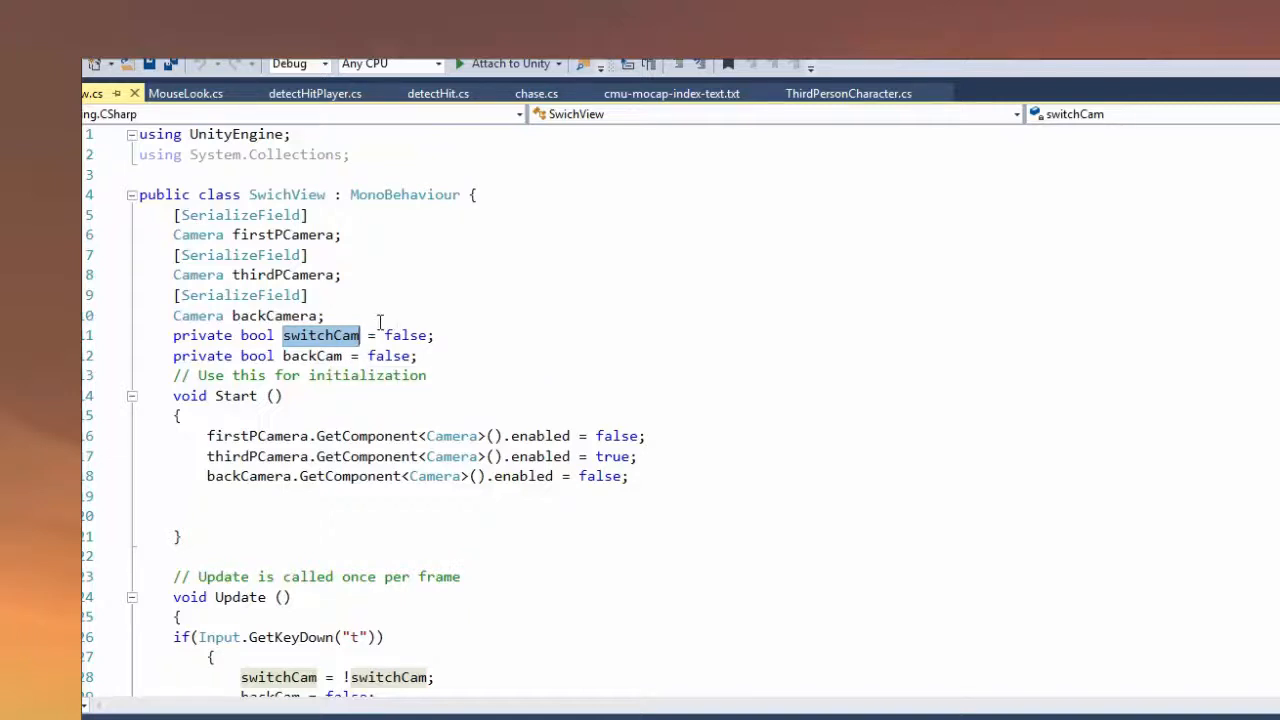
scroll(down, 3)
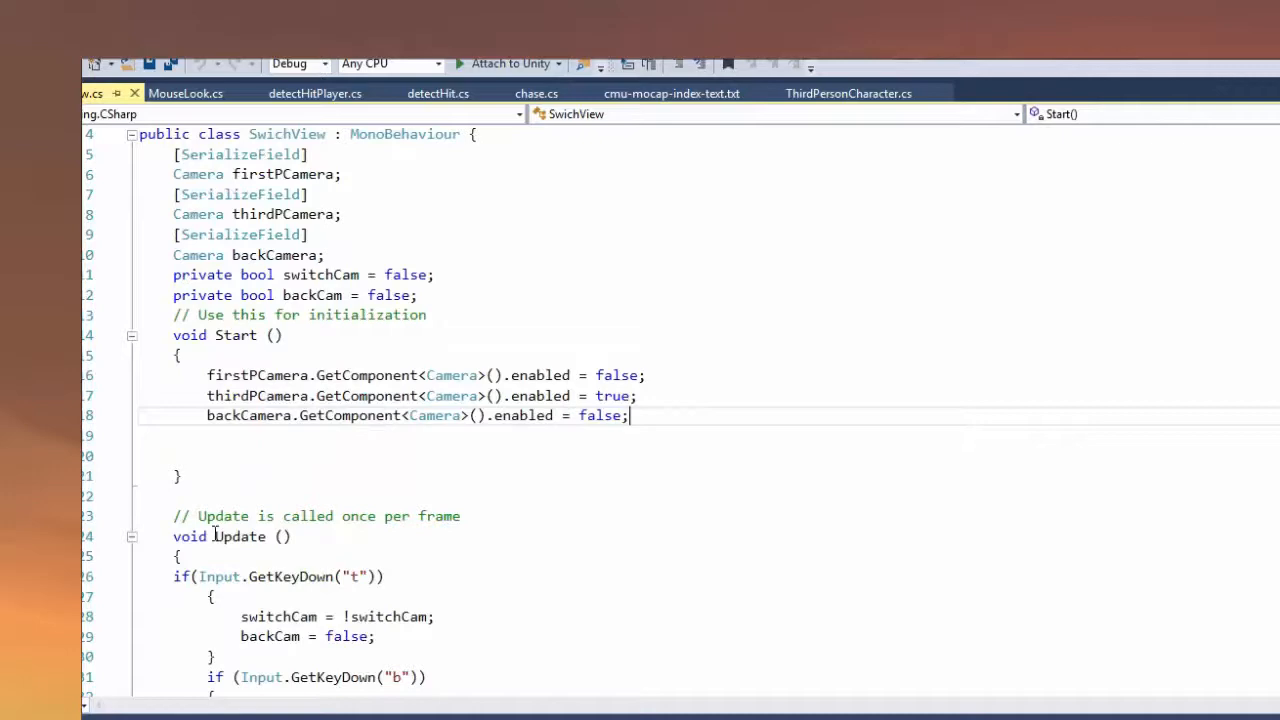
scroll(down, 3)
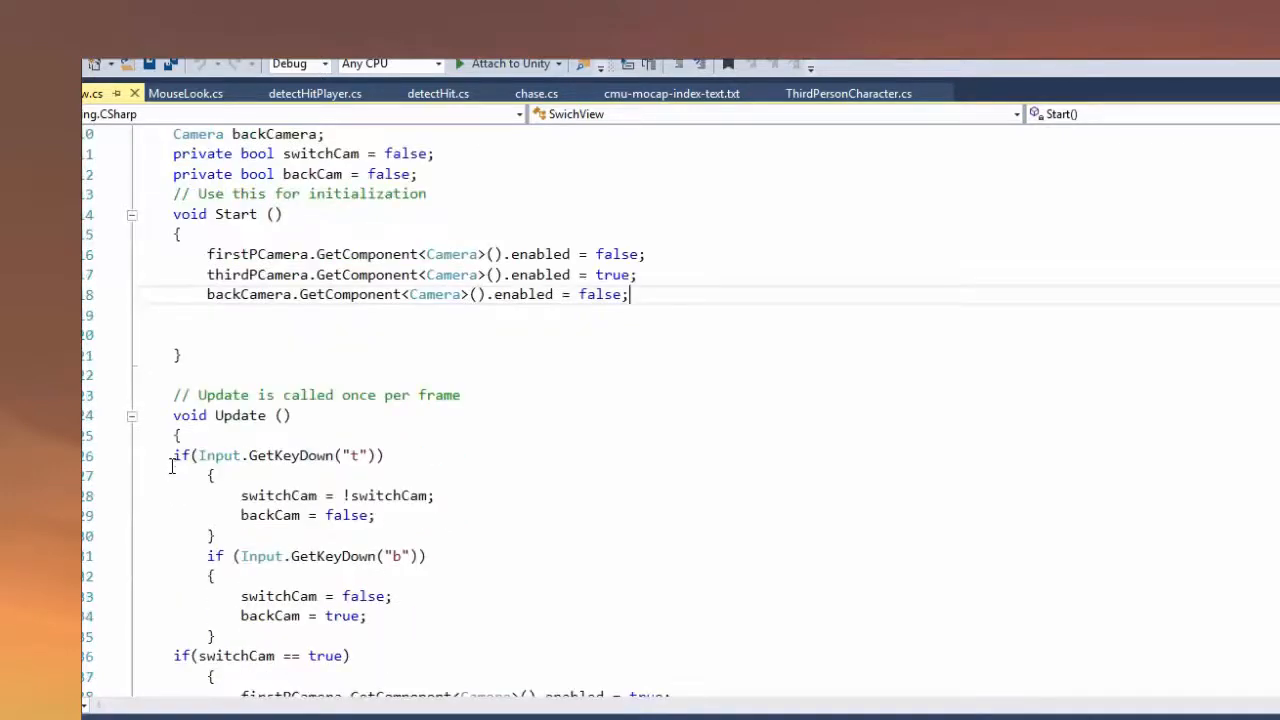
scroll(down, 3)
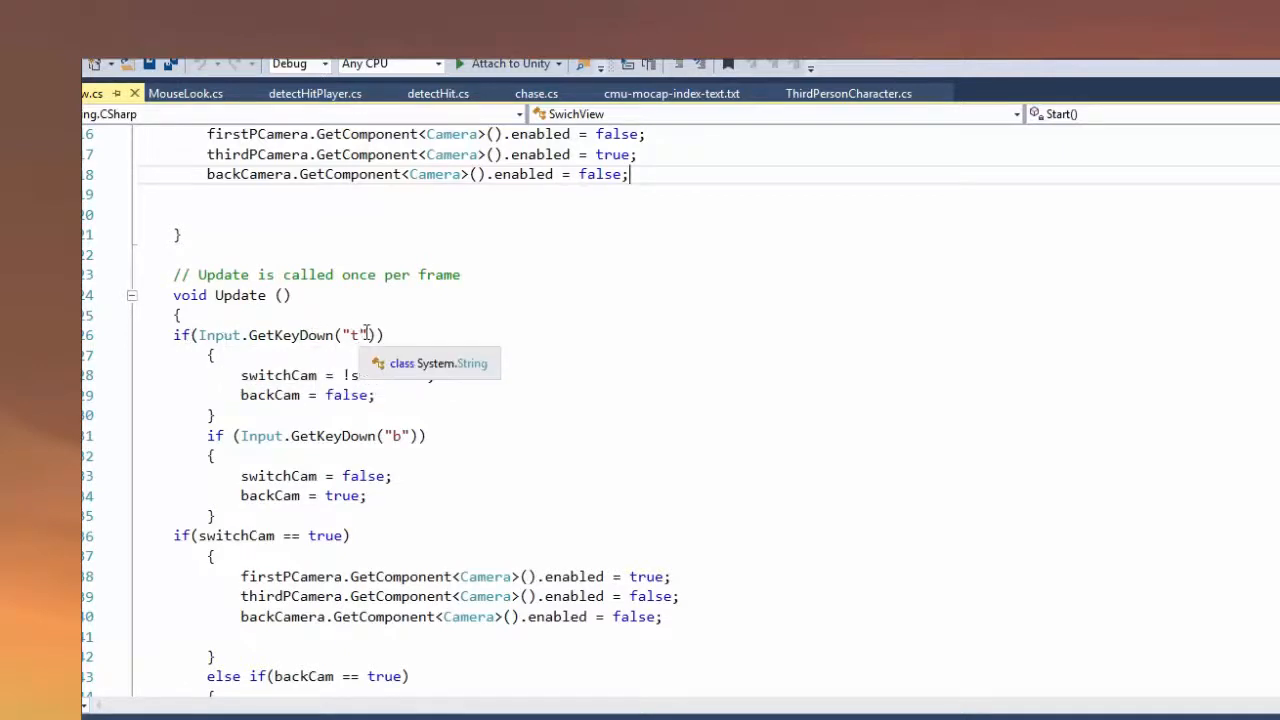
mouse_move(388, 376)
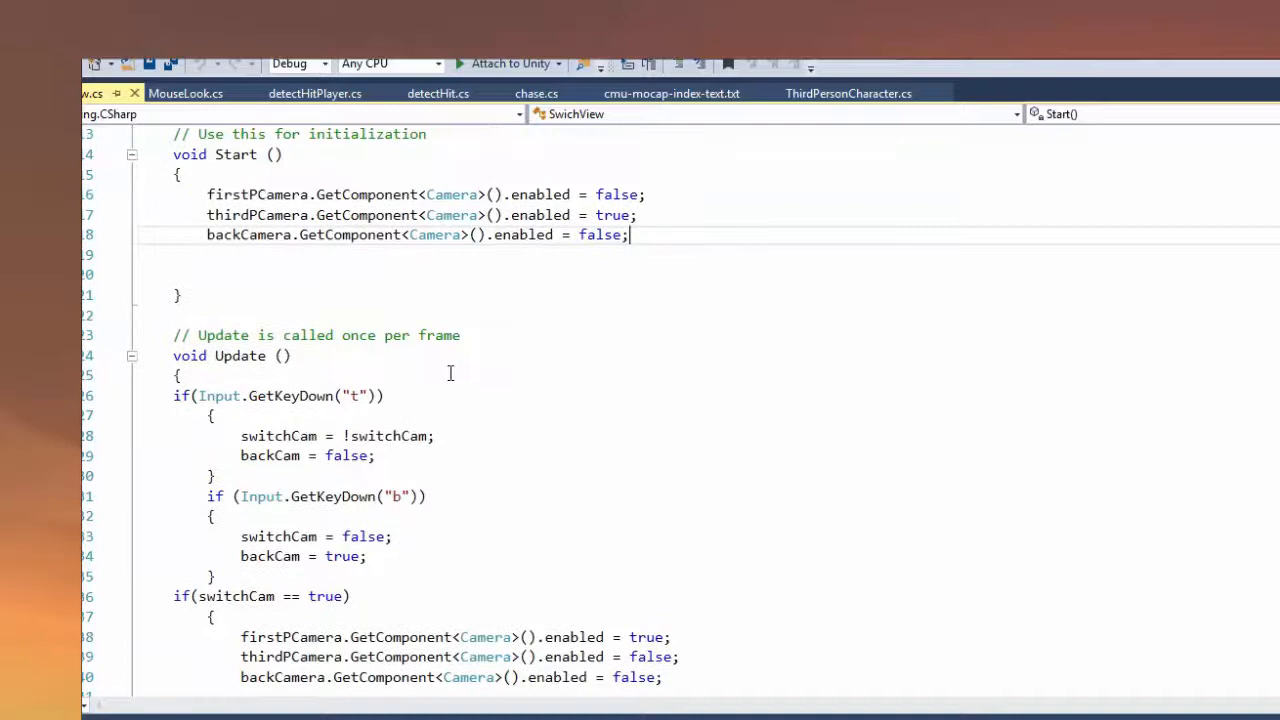
mouse_move(430, 412)
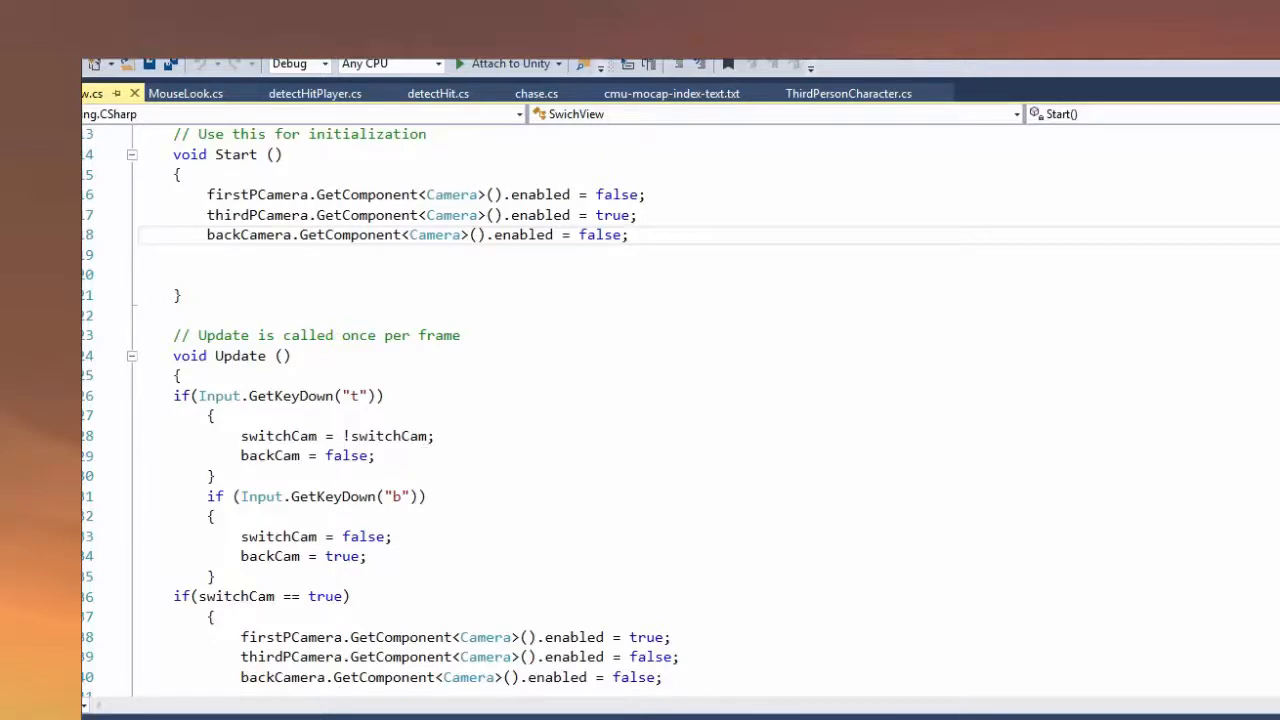
mouse_move(216, 508)
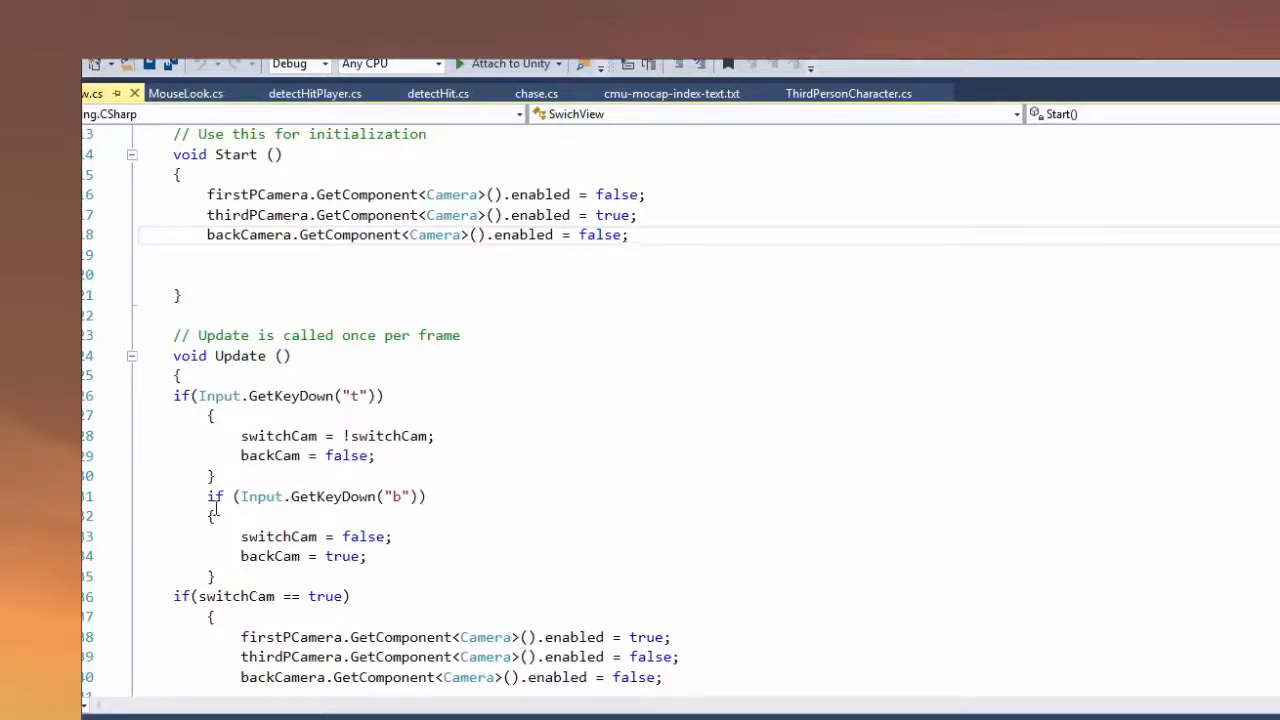
scroll(down, 3)
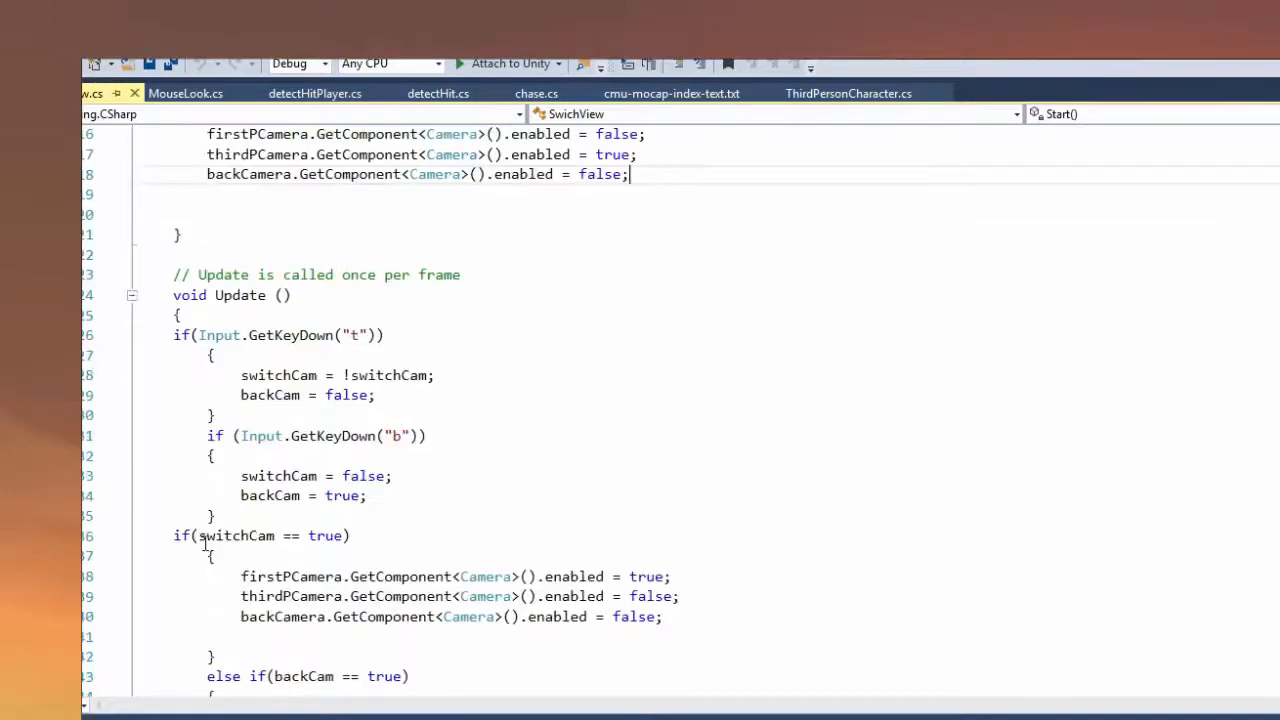
scroll(down, 3)
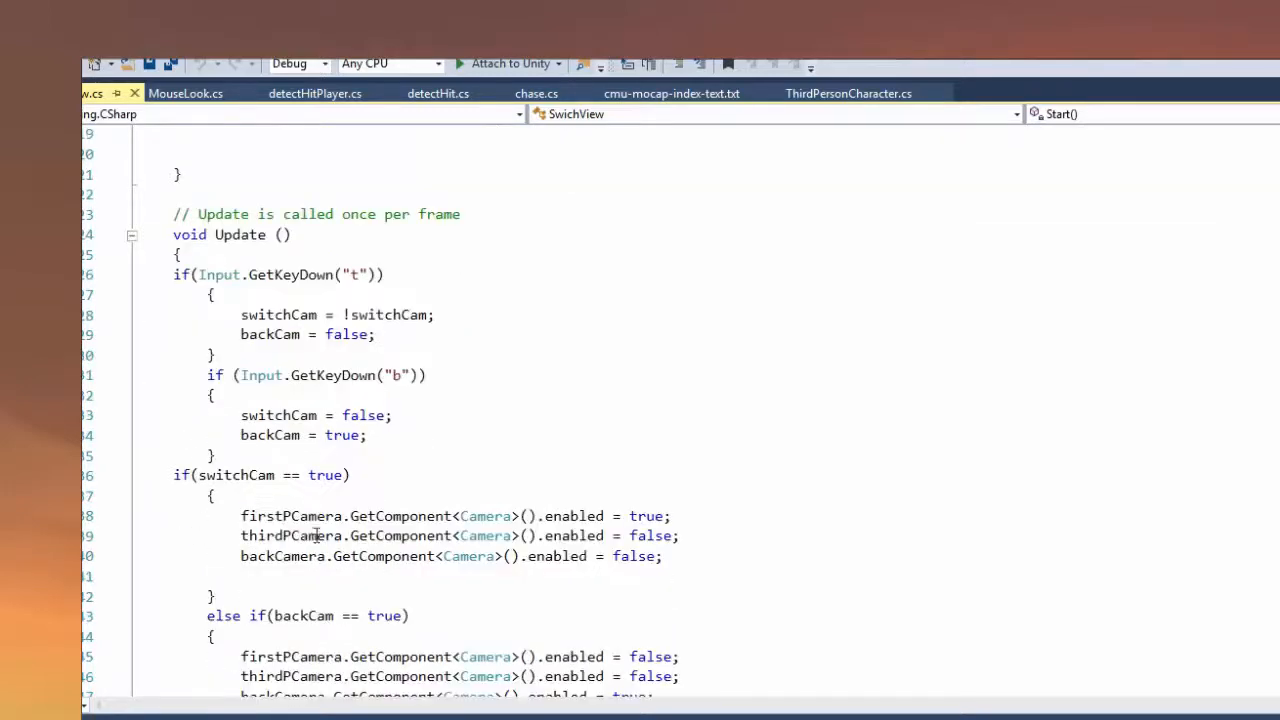
scroll(down, 3)
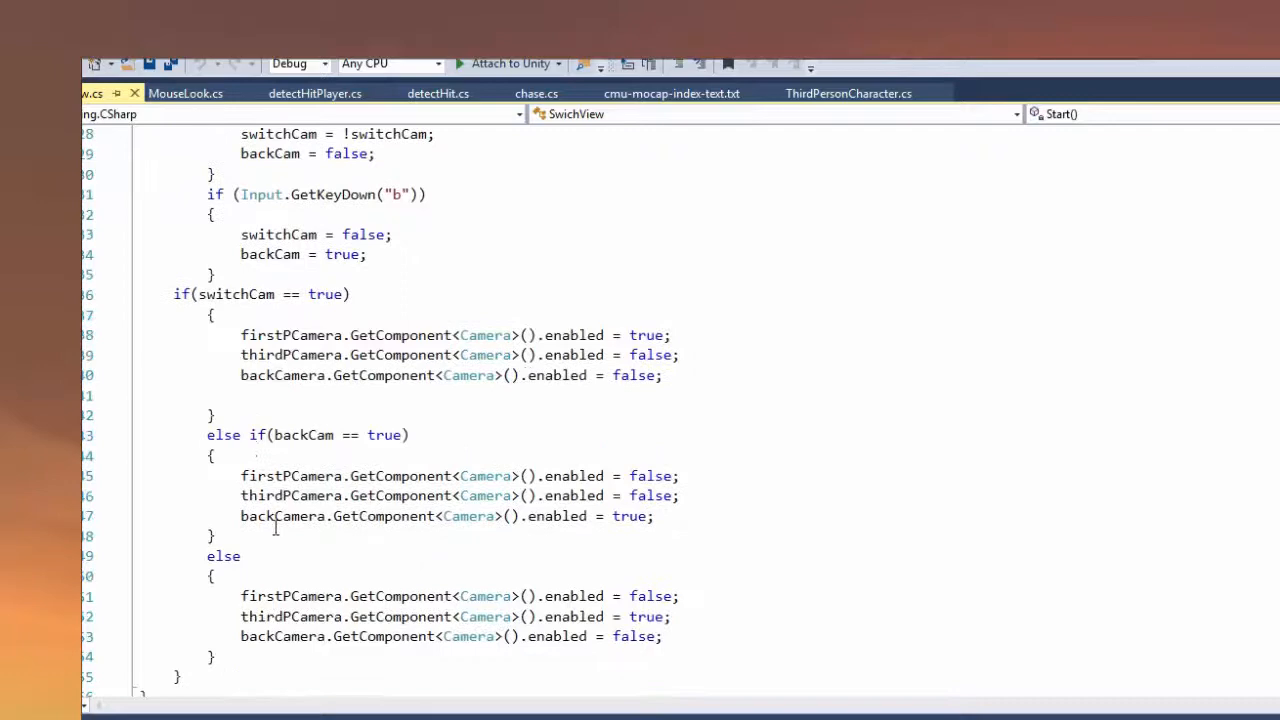
scroll(down, 3)
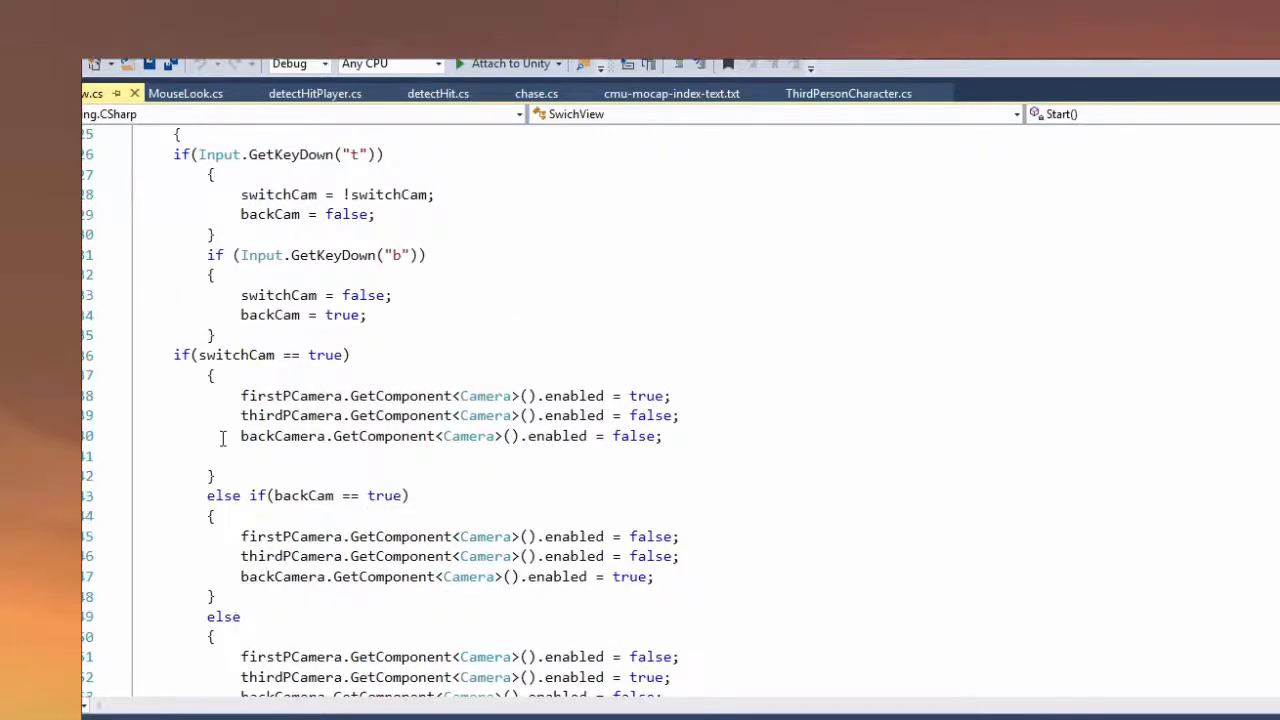
scroll(up, 3)
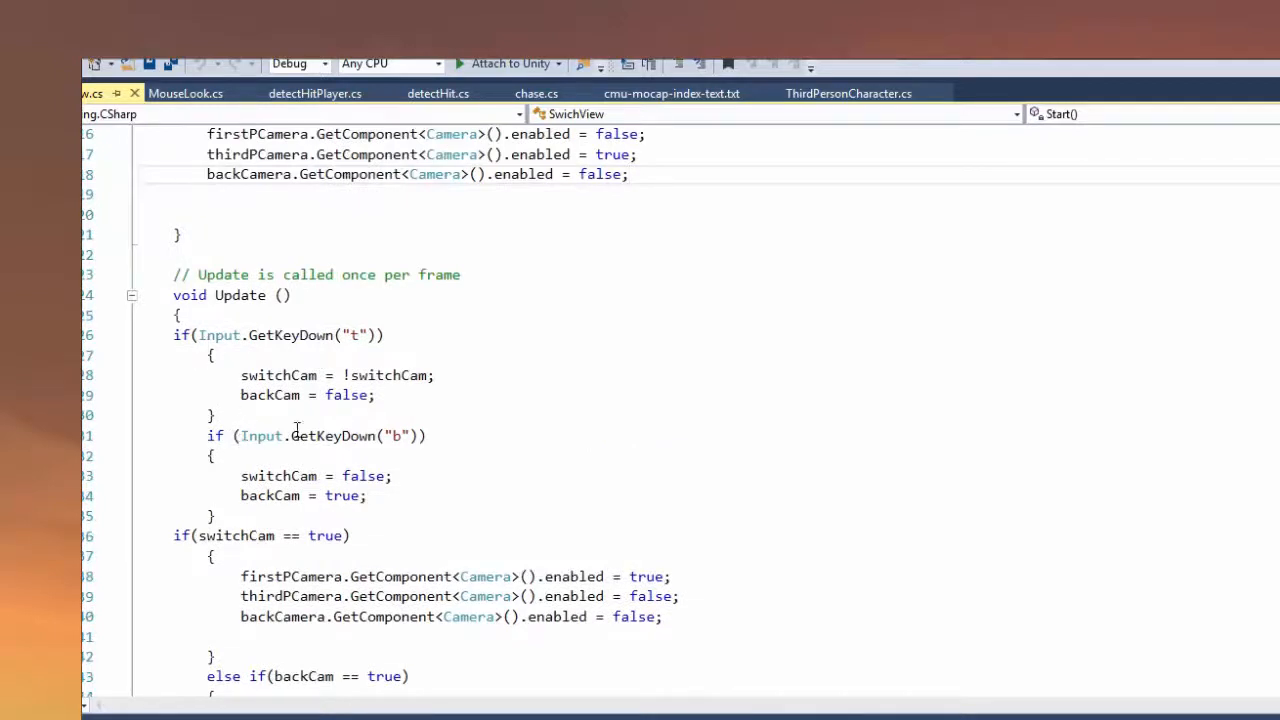
mouse_move(310, 450)
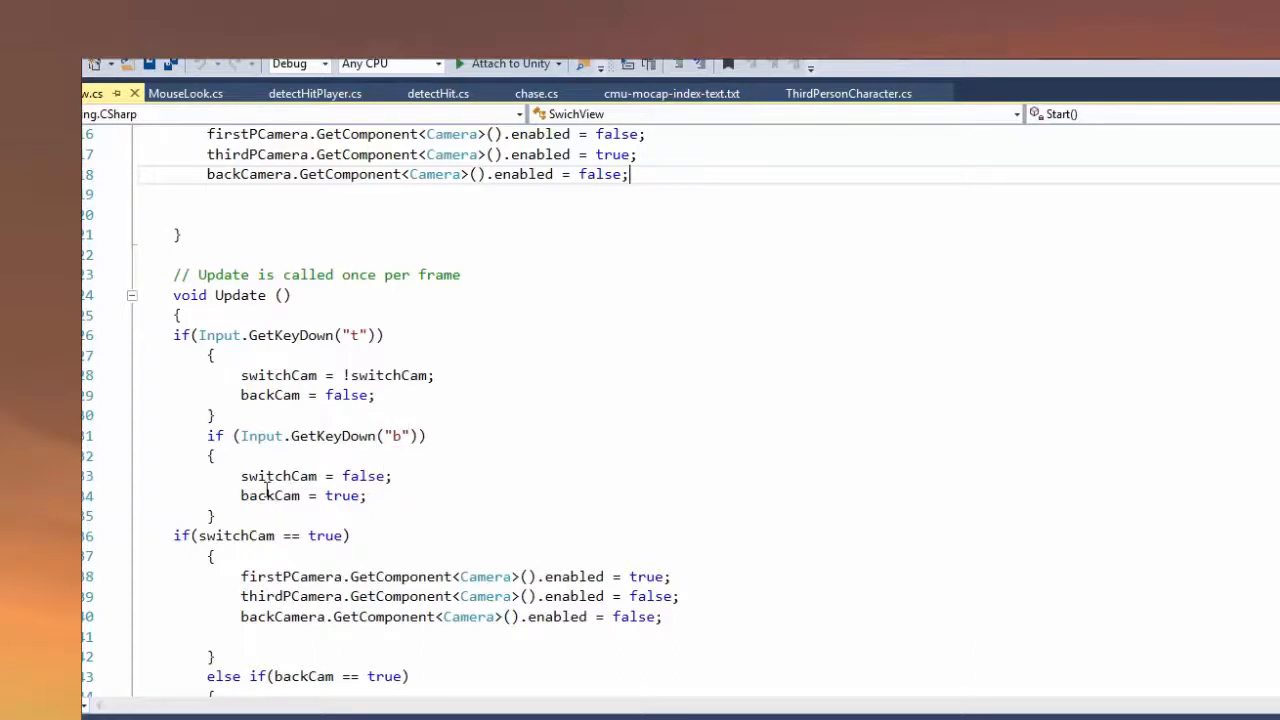
mouse_move(208, 484)
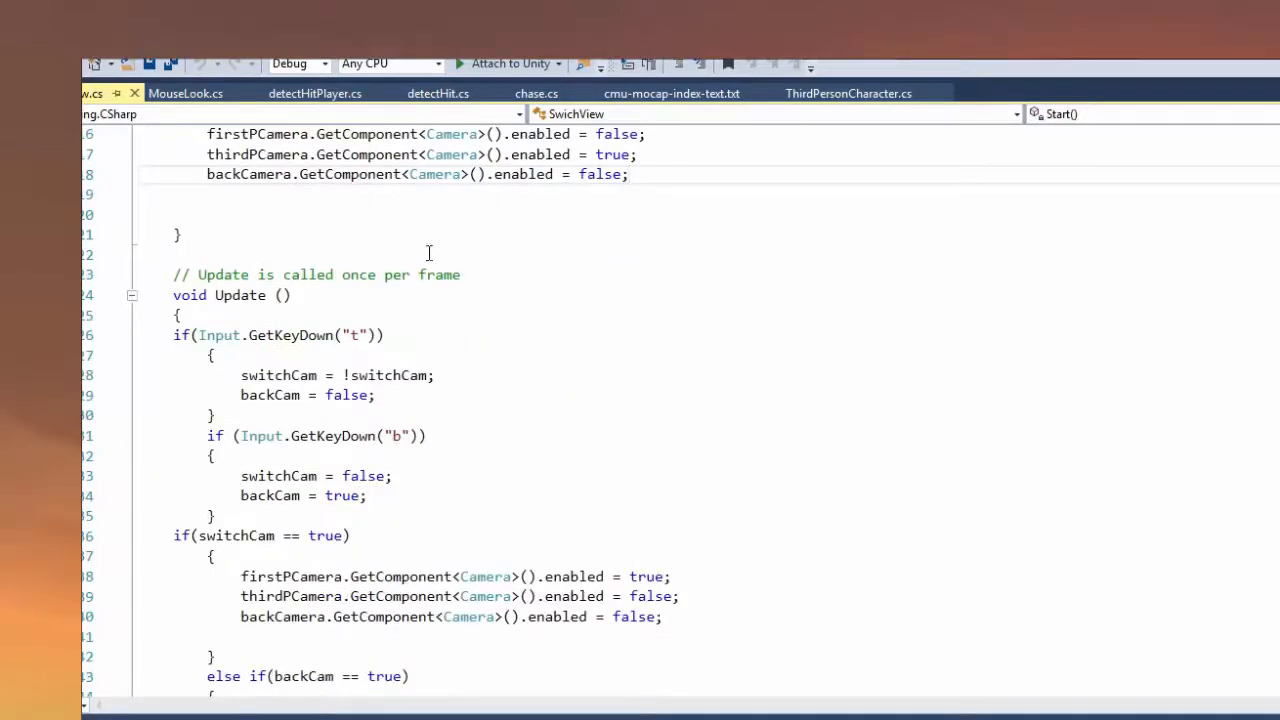
mouse_move(344, 616)
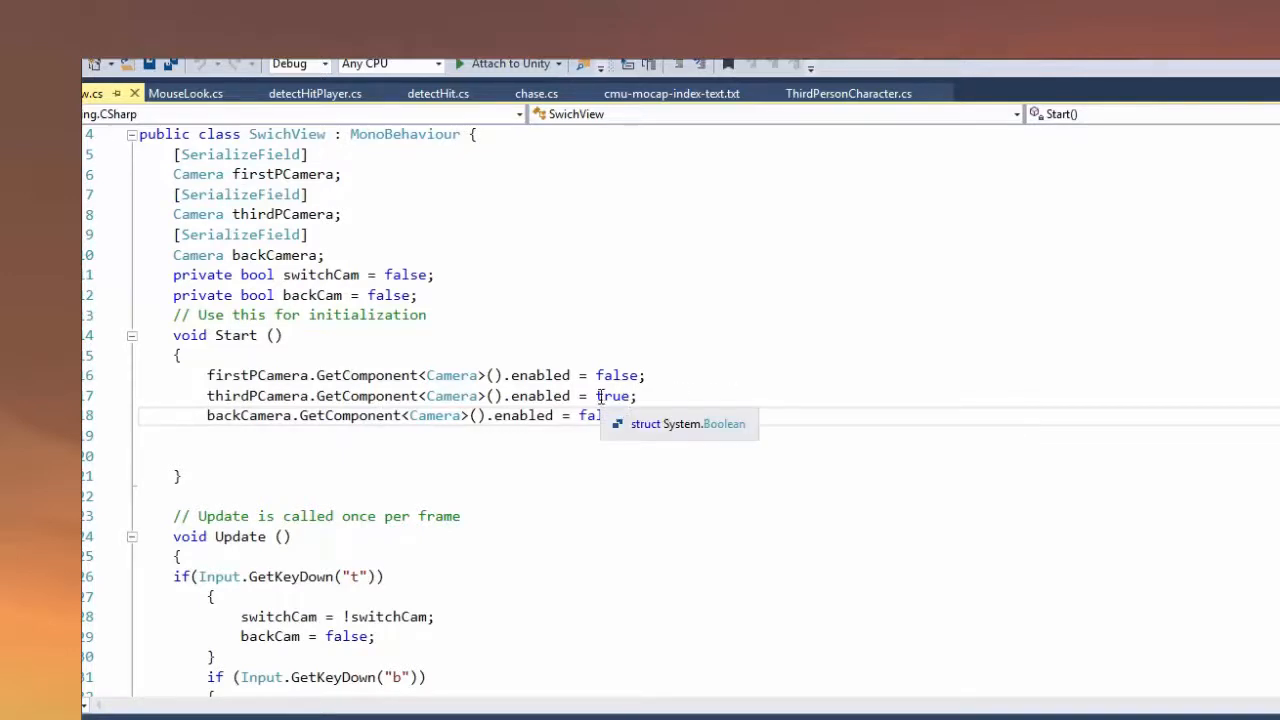
- Scroll through Update's if/else if/else camera branches without editing anything
scroll(down, 3)
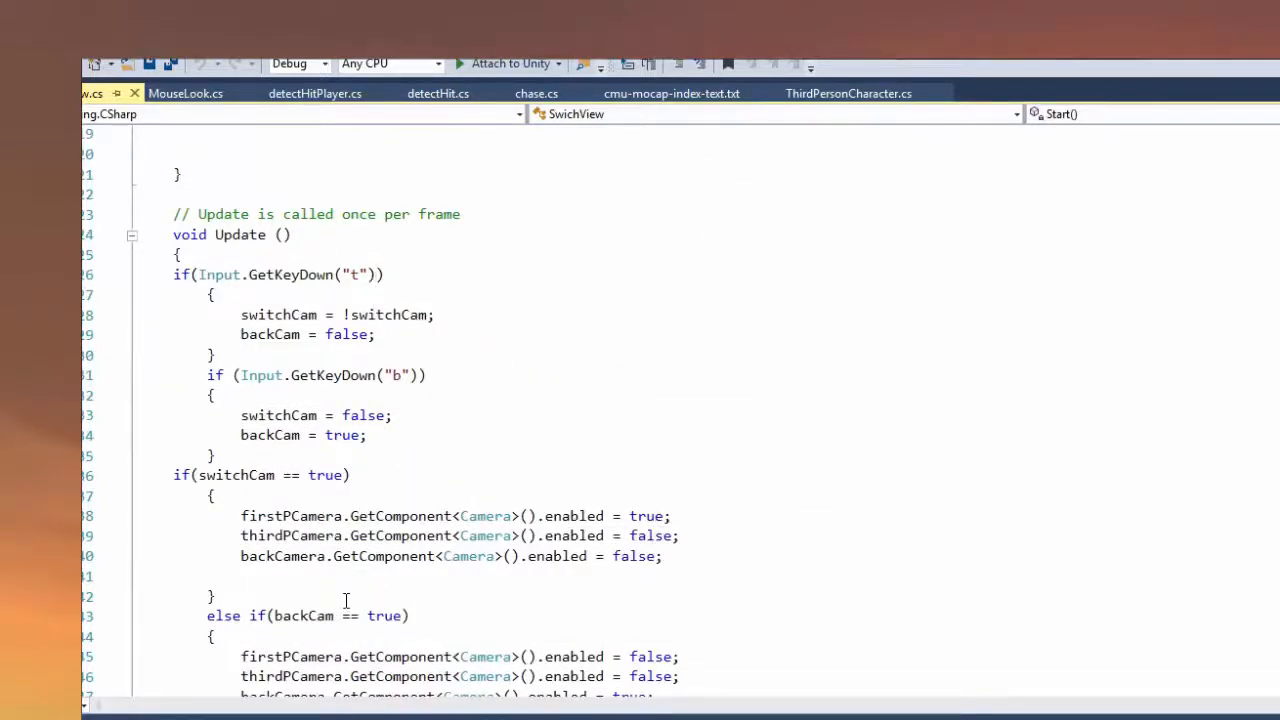
scroll(down, 3)
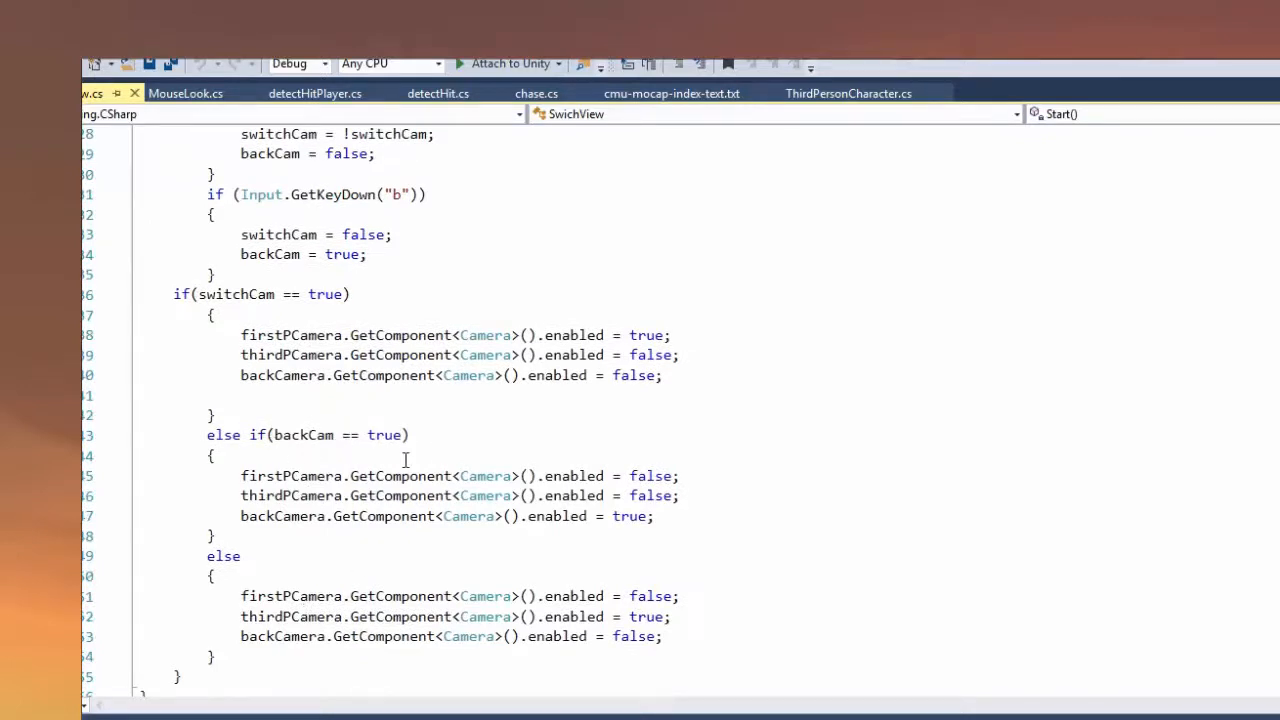
mouse_move(122, 512)
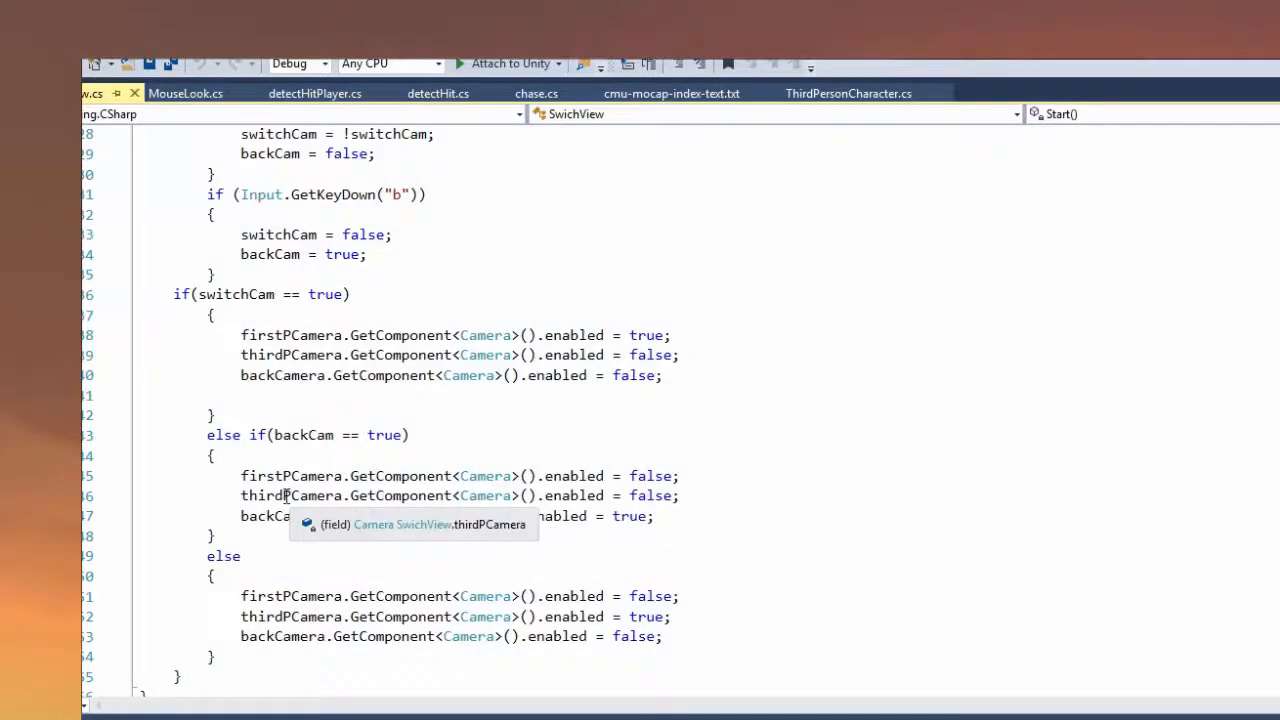
mouse_move(676, 472)
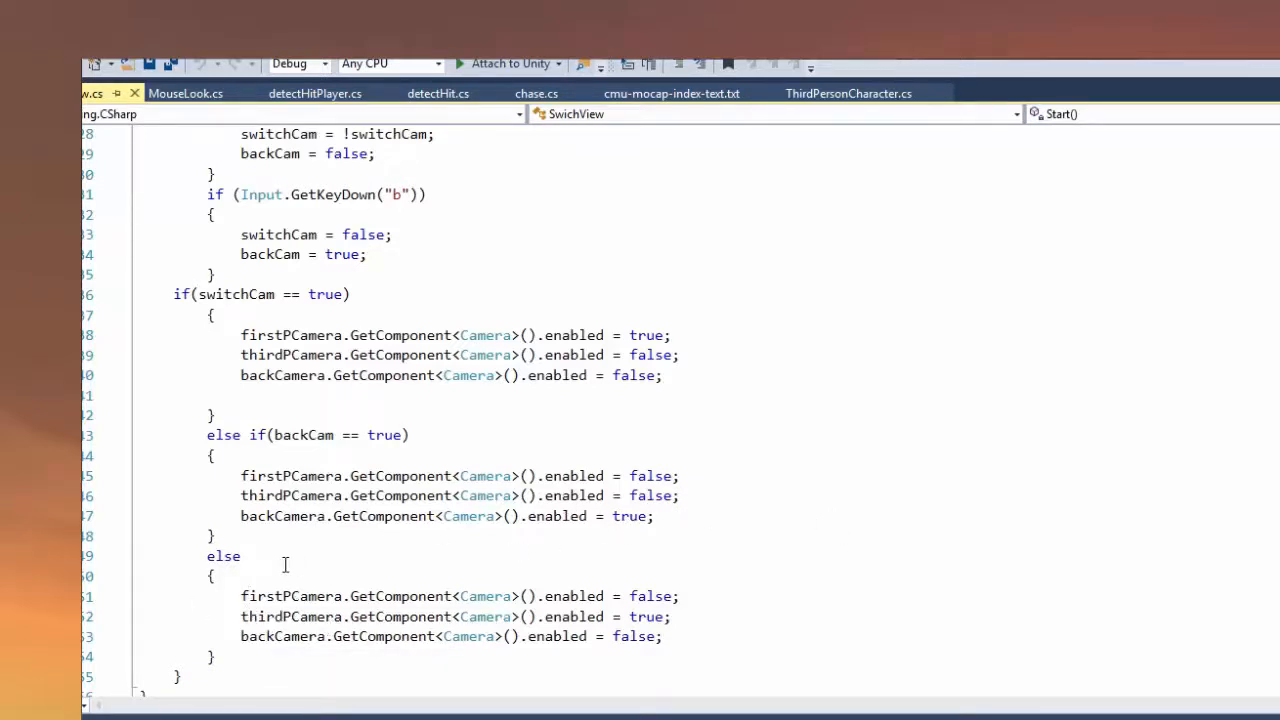
mouse_move(156, 492)
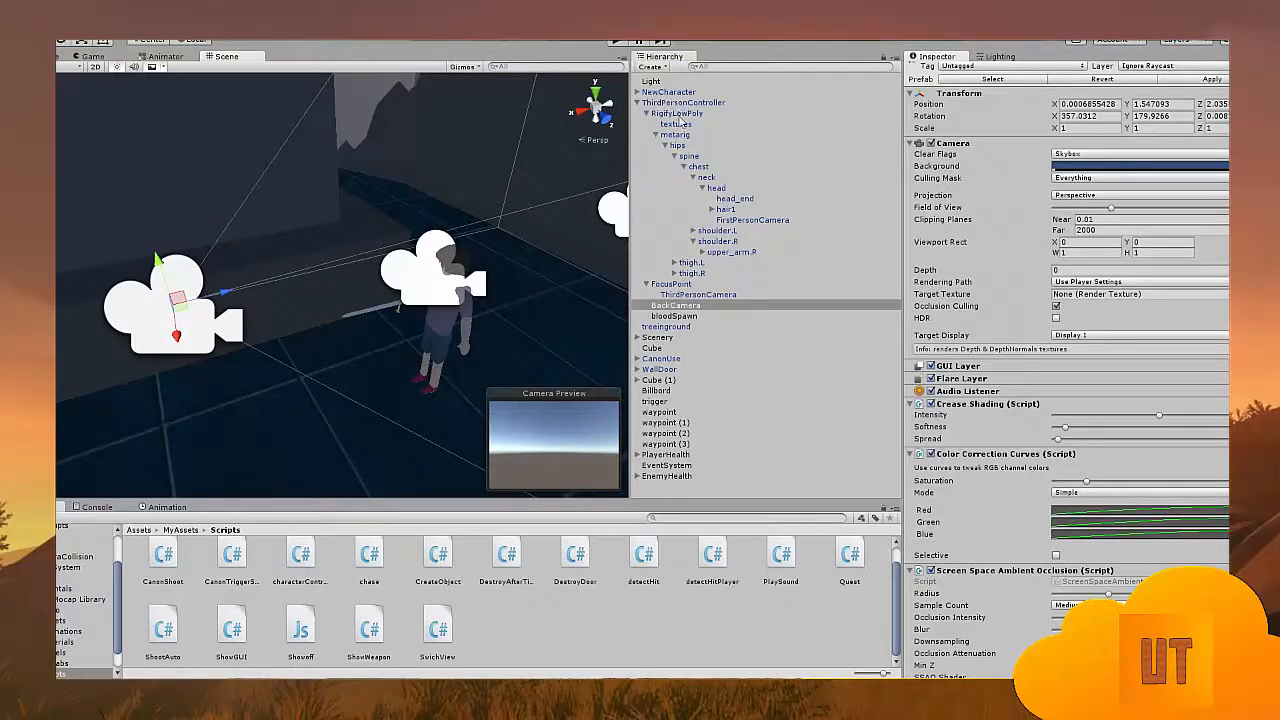
- Check ThirdPersonController's Switch View camera fields and FirstPersonCamera settings, then run the scene
click(684, 102)
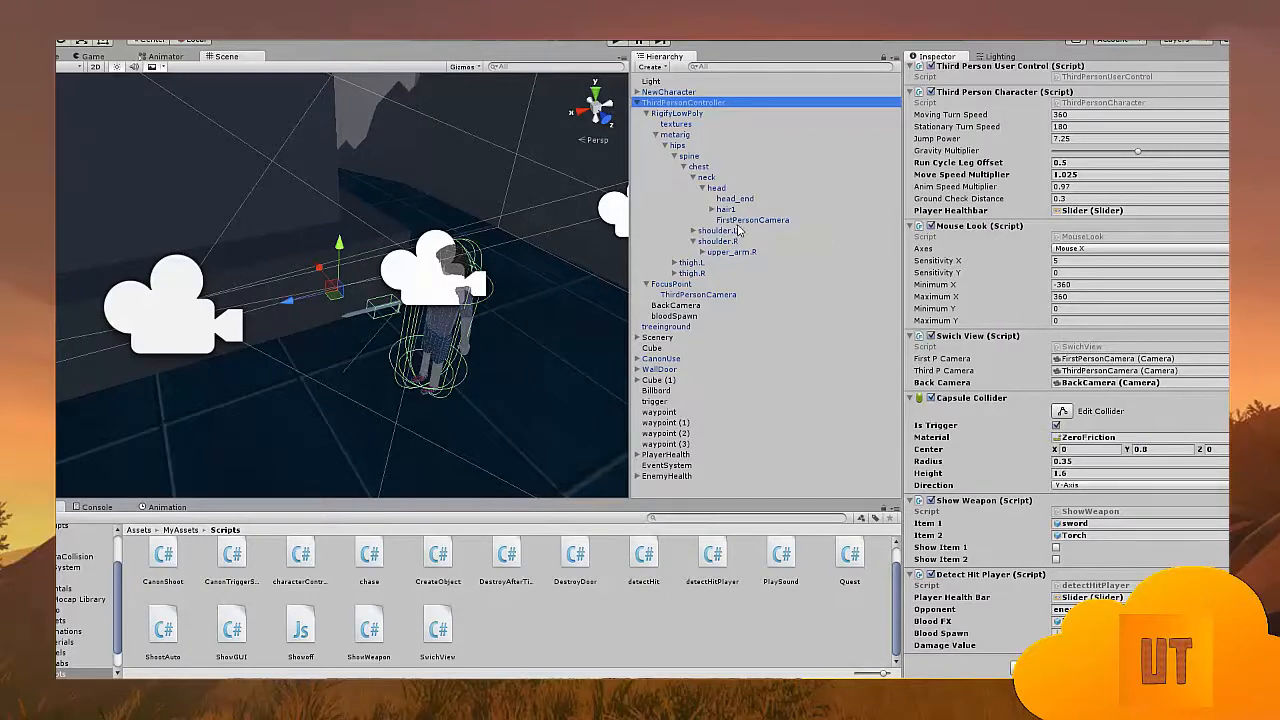
click(752, 218)
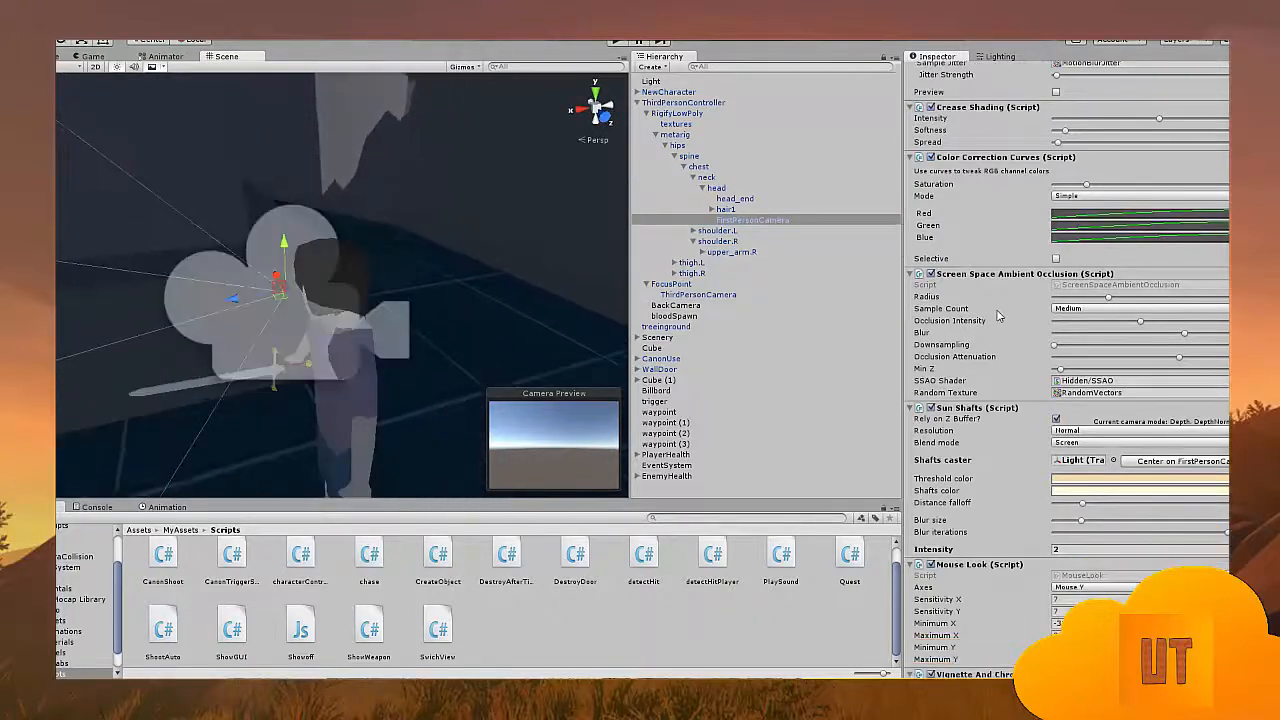
scroll(down, 3)
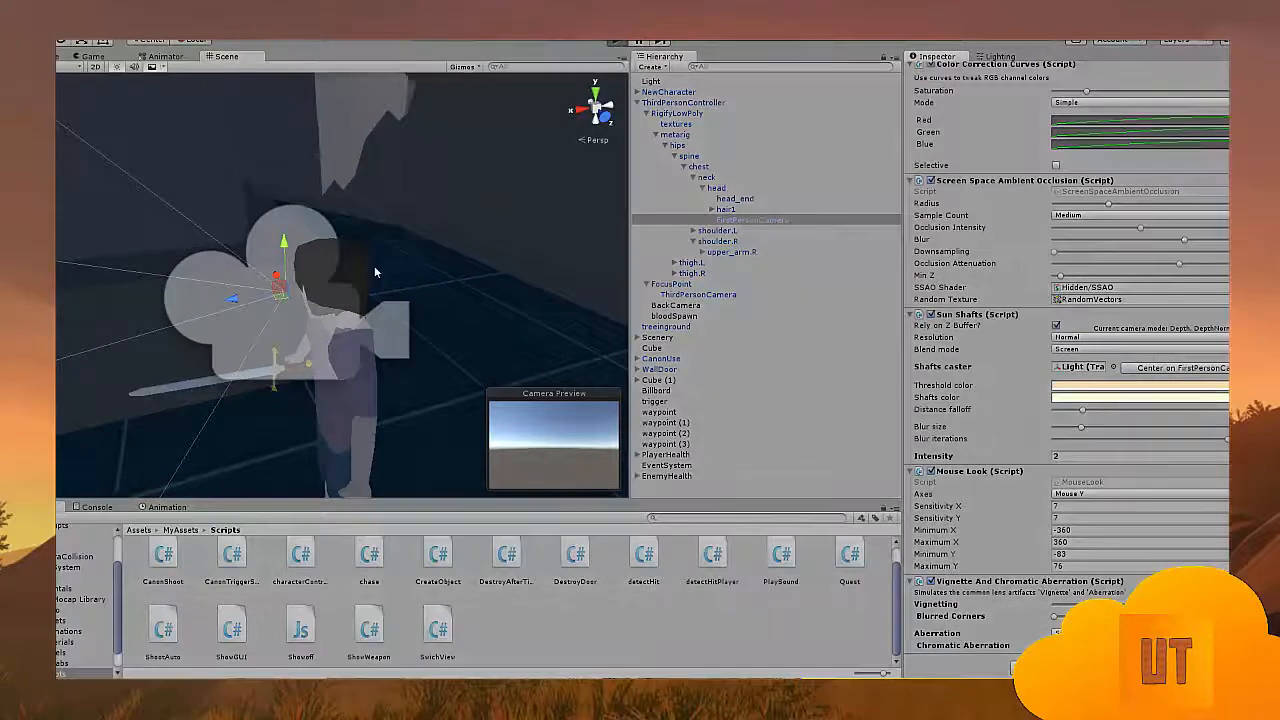
click(92, 56)
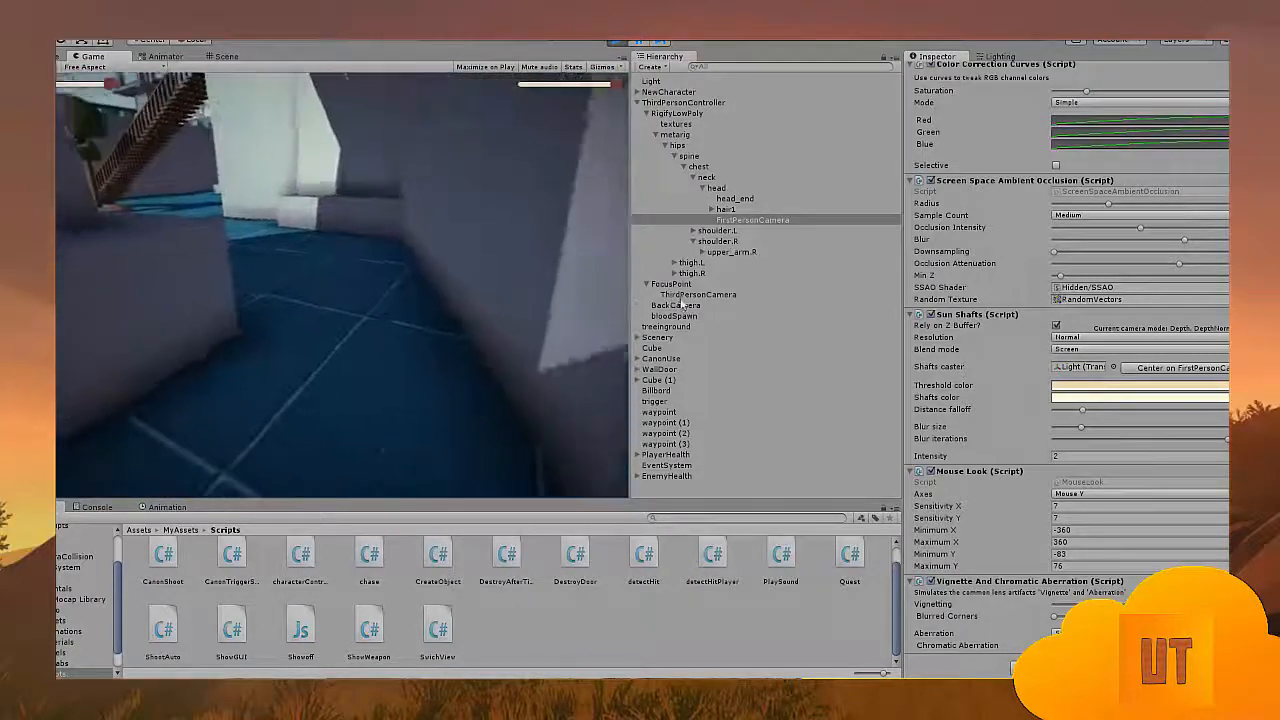
- Switch to the back camera with B and third-person with T, inspecting each camera in the Hierarchy
click(672, 304)
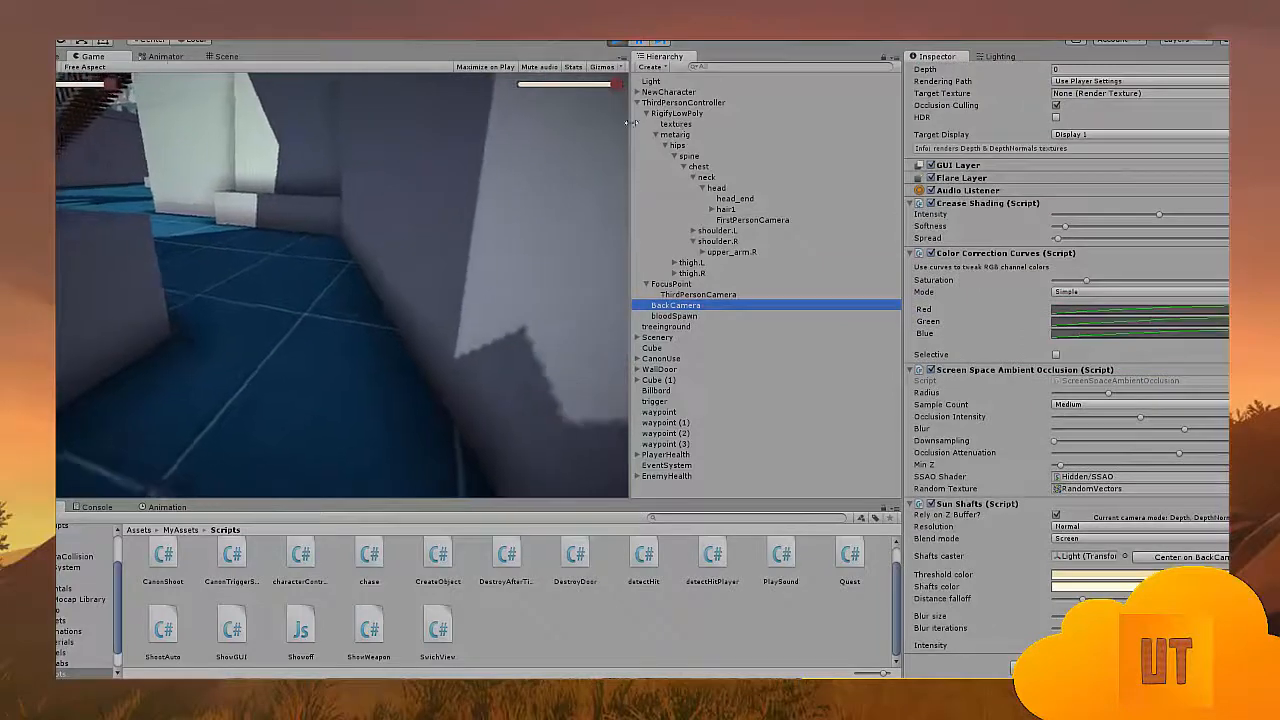
click(636, 112)
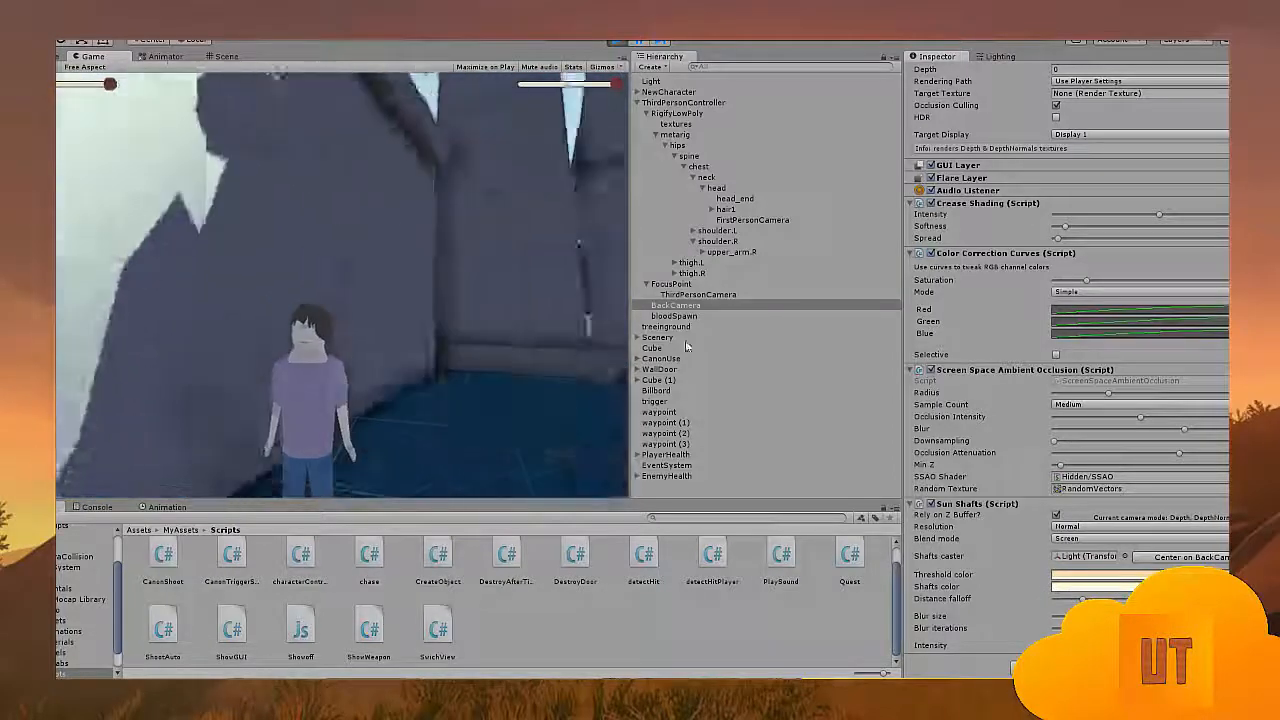
click(696, 294)
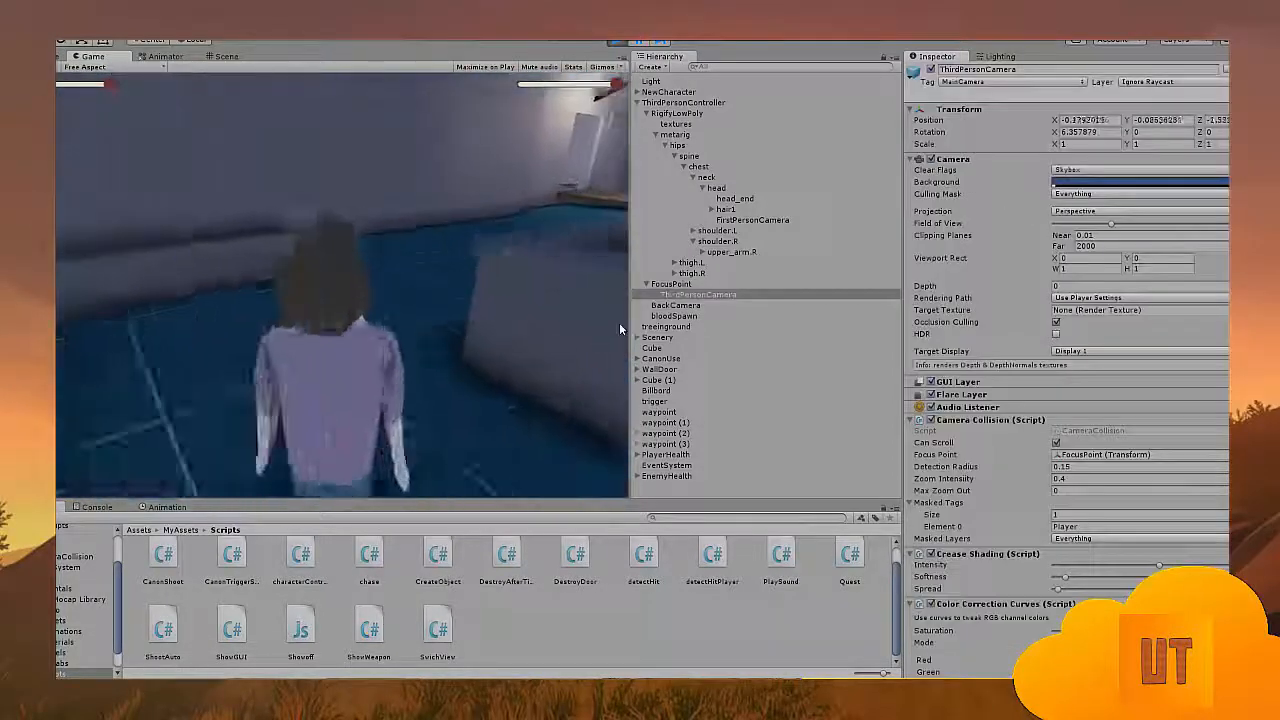